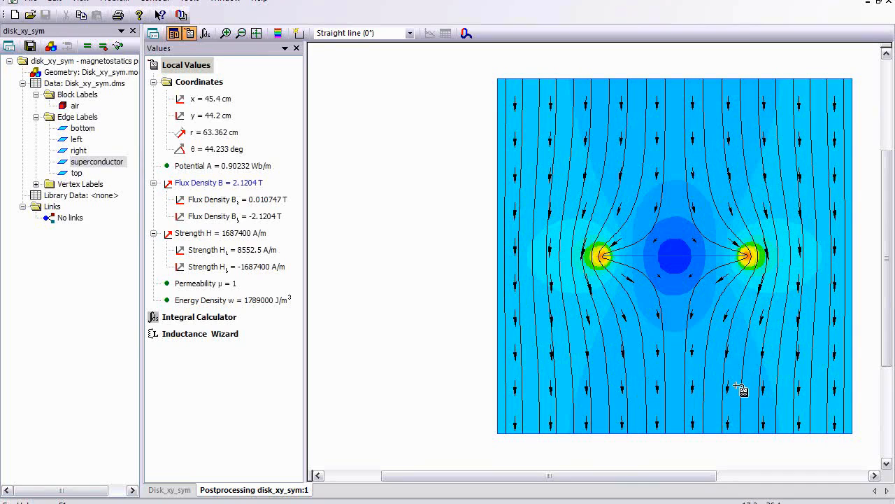
pyautogui.moveTo(64, 292)
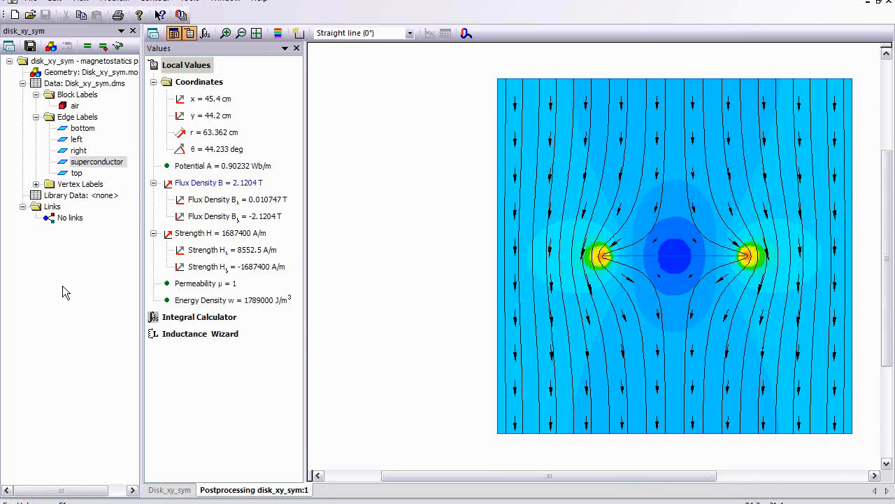
pyautogui.moveTo(789, 271)
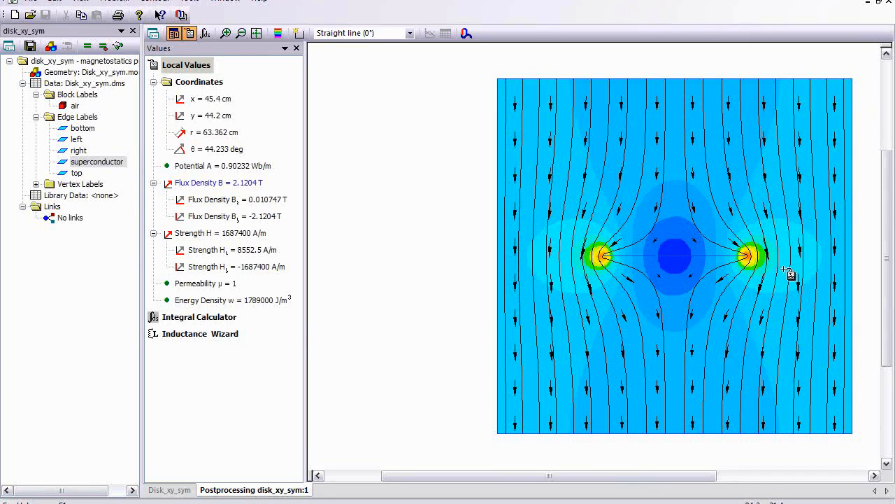
pyautogui.moveTo(686, 232)
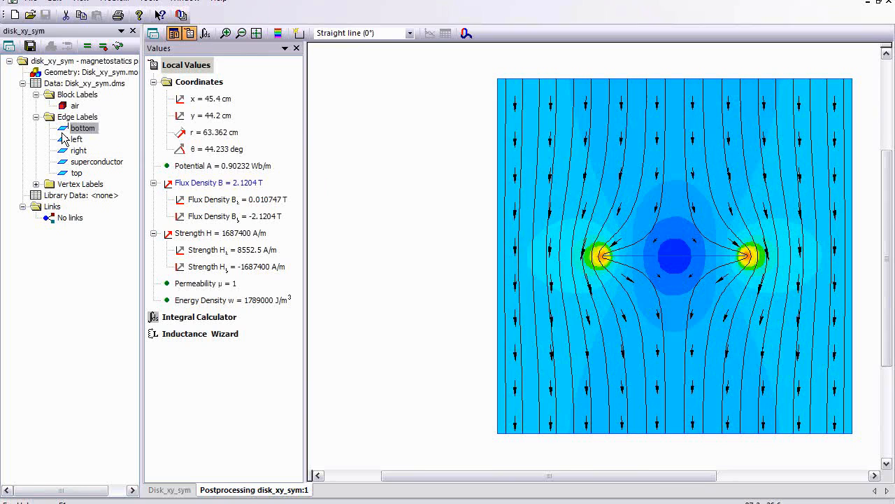
# Step: Set the bottom edge to a fixed magnetic potential A0 = -1
pyautogui.doubleClick(83, 128)
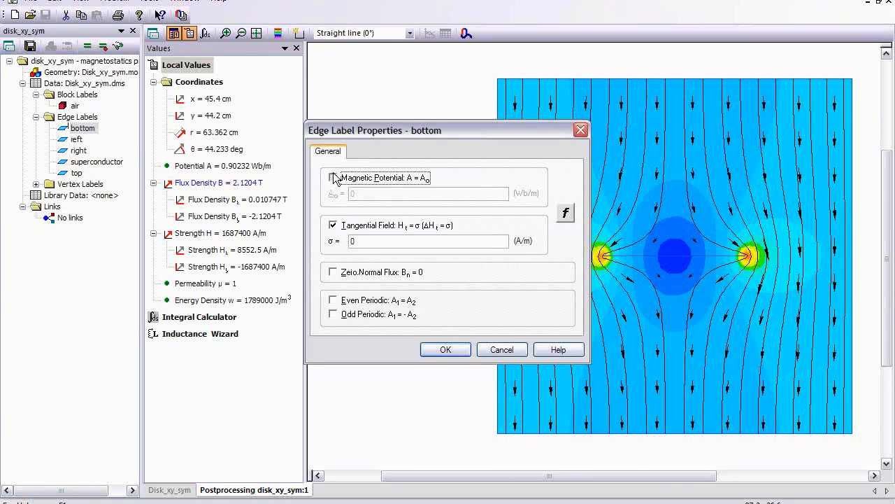
pyautogui.click(333, 177)
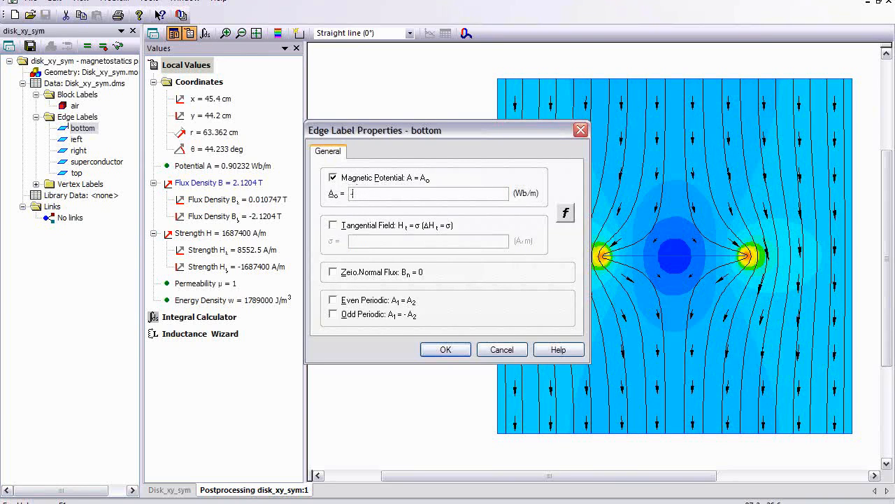
pyautogui.write('-1')
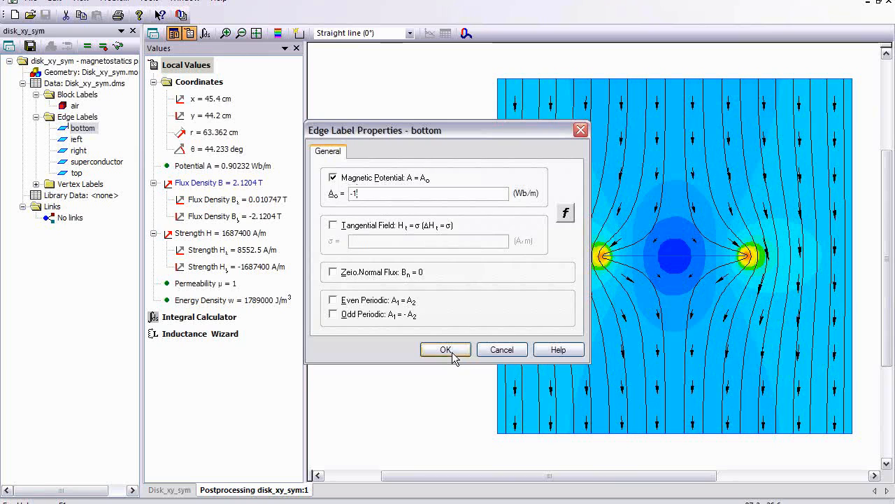
pyautogui.click(445, 350)
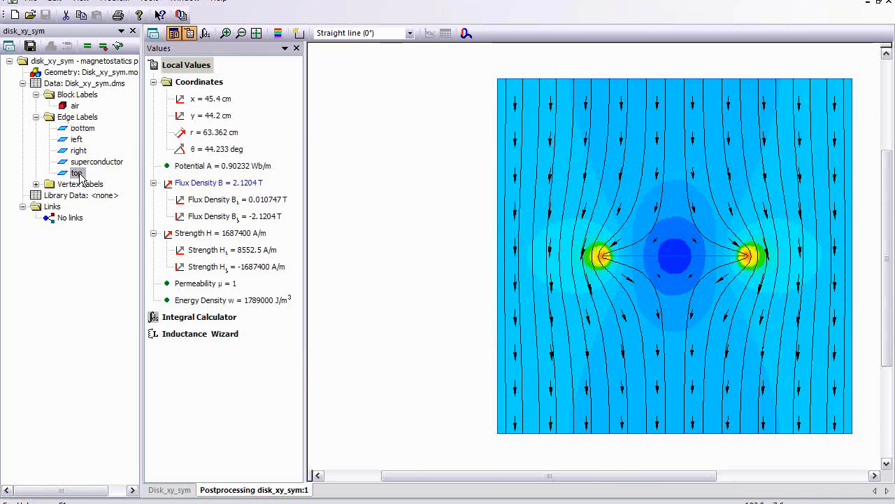
# Step: Set the top edge to a fixed magnetic potential A0 = 1
pyautogui.doubleClick(76, 173)
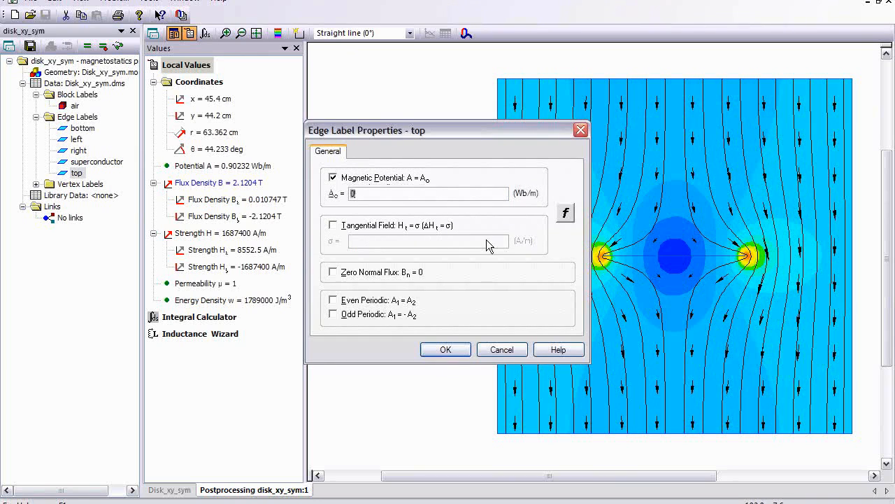
pyautogui.write('1')
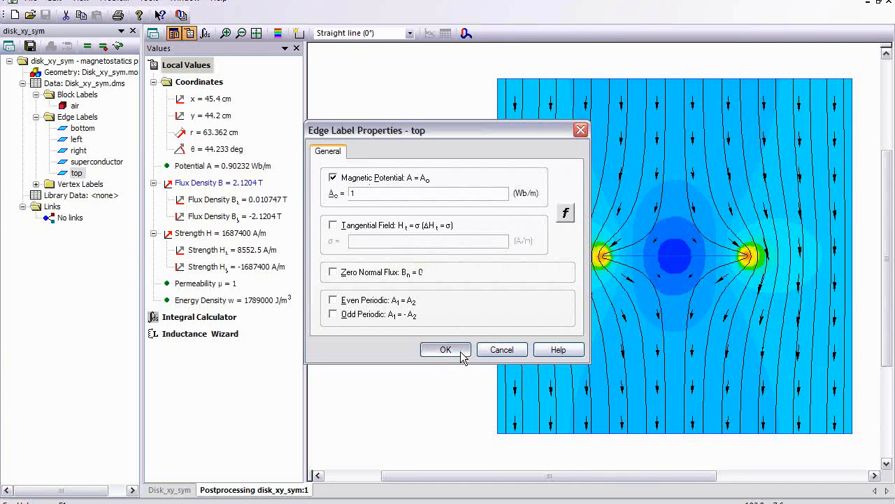
pyautogui.click(445, 349)
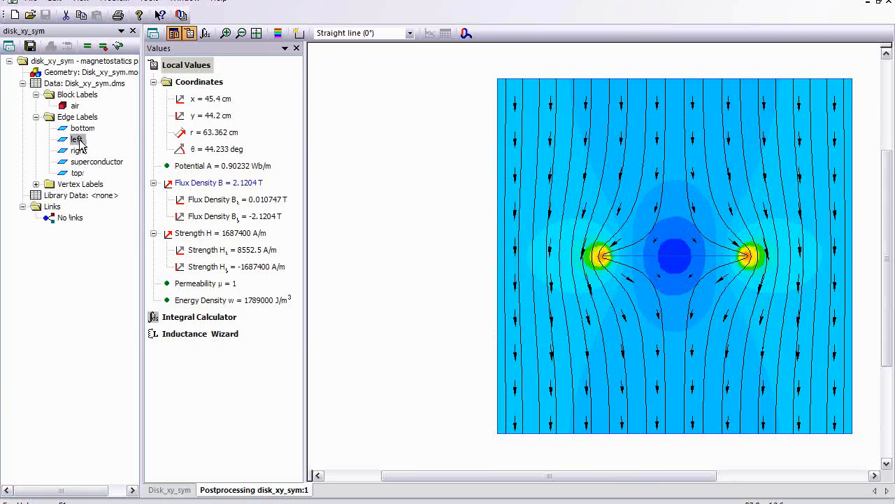
# Step: Apply zero tangential field H=0 to the left and right edges, then verify the top edge keeps potential 1
pyautogui.doubleClick(75, 140)
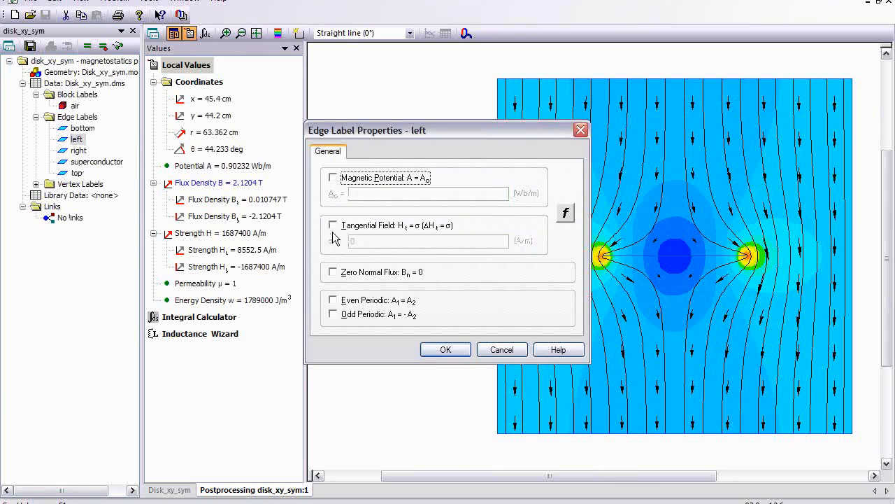
pyautogui.click(333, 224)
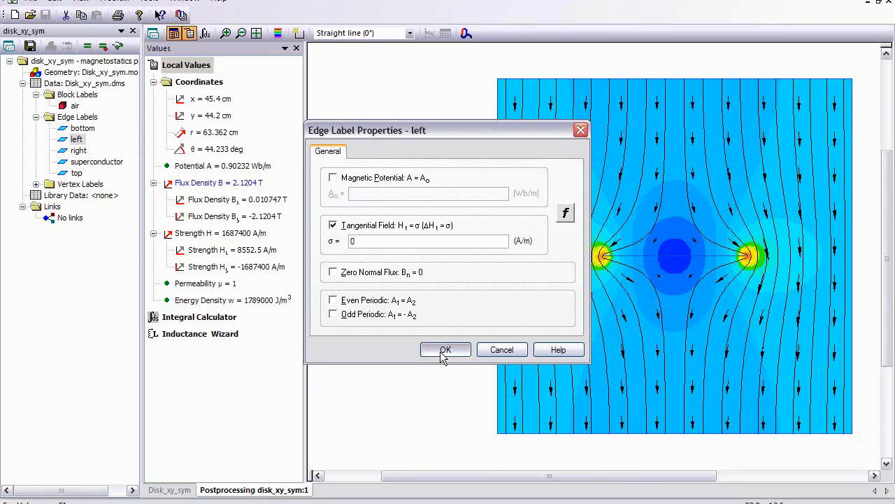
pyautogui.click(445, 349)
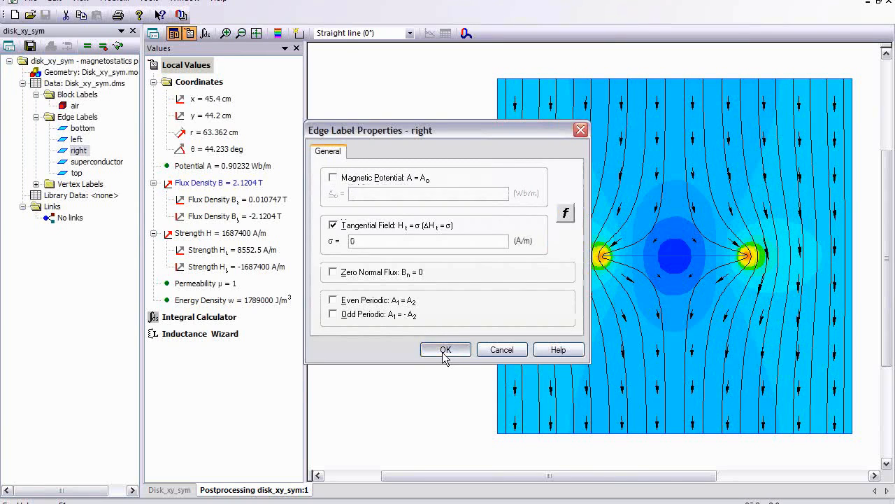
pyautogui.click(81, 128)
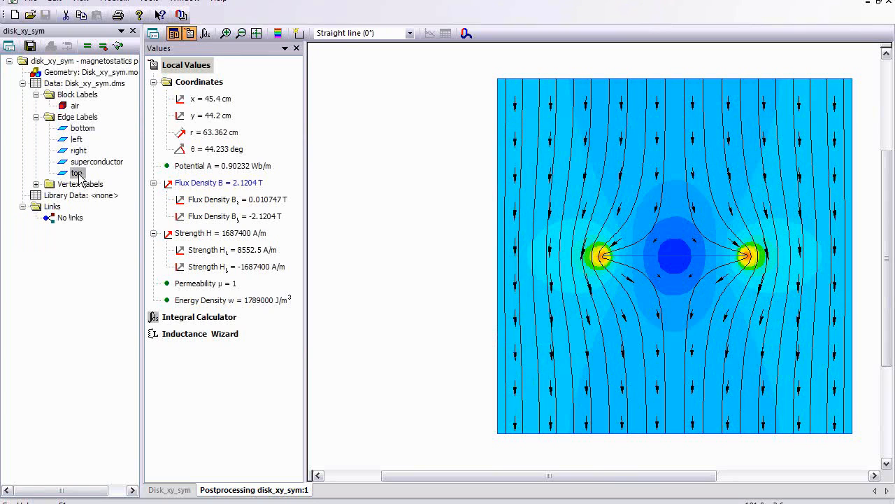
pyautogui.doubleClick(76, 174)
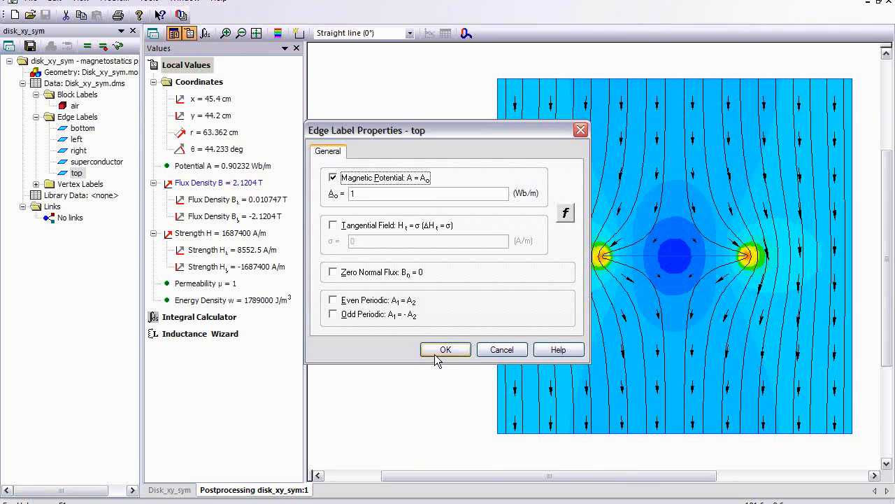
pyautogui.click(444, 350)
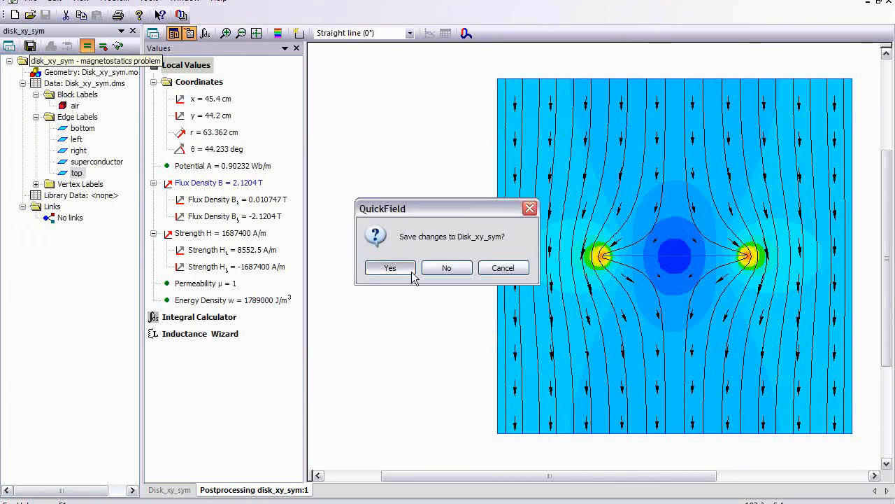
pyautogui.click(389, 269)
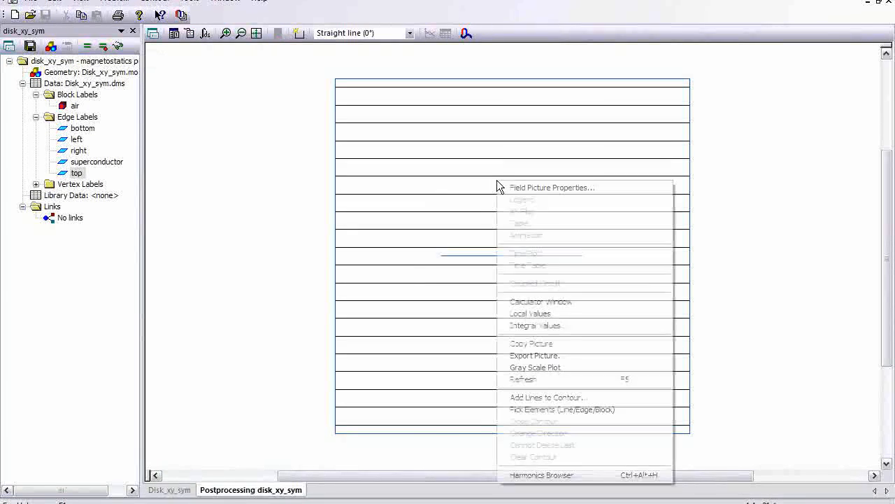
pyautogui.click(551, 188)
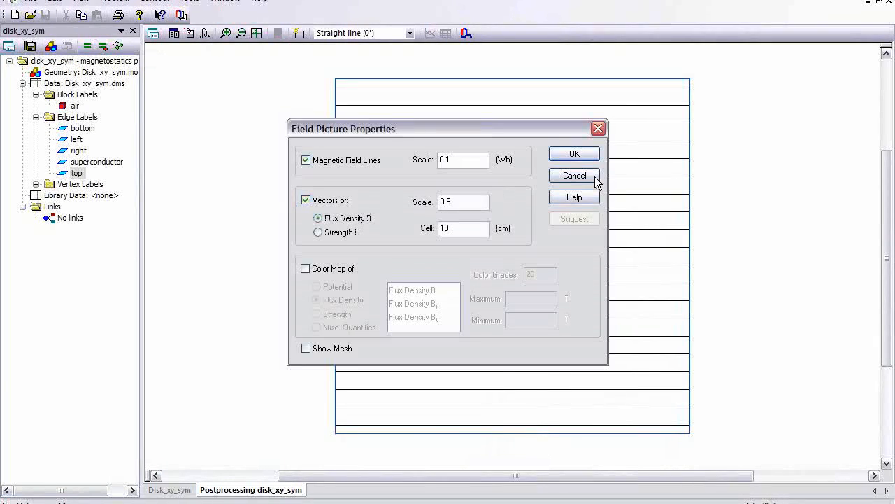
pyautogui.click(574, 152)
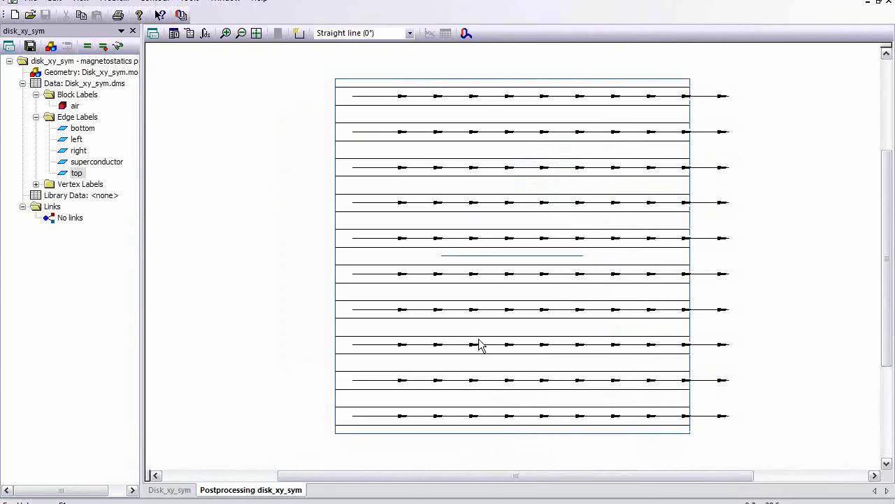
pyautogui.moveTo(500, 328)
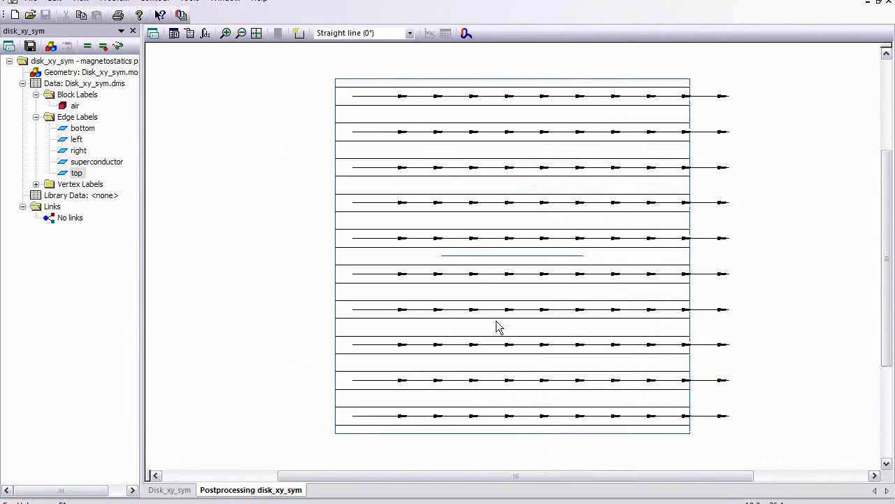
pyautogui.moveTo(546, 258)
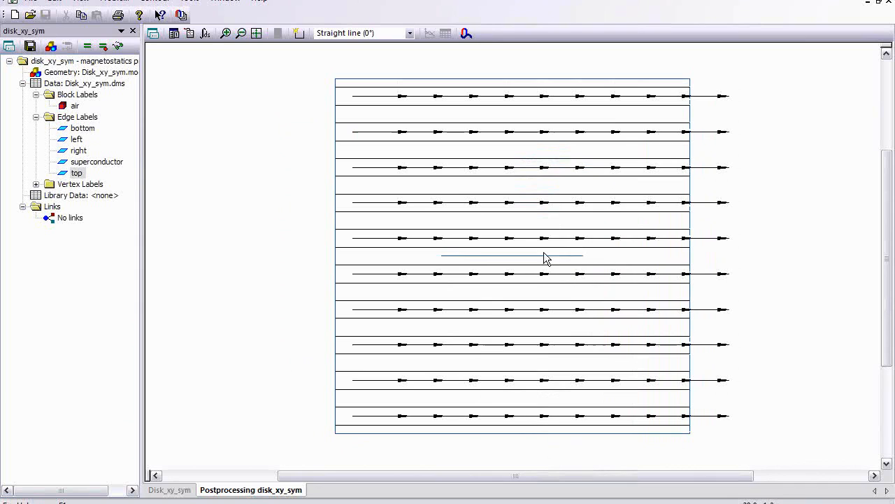
pyautogui.moveTo(559, 273)
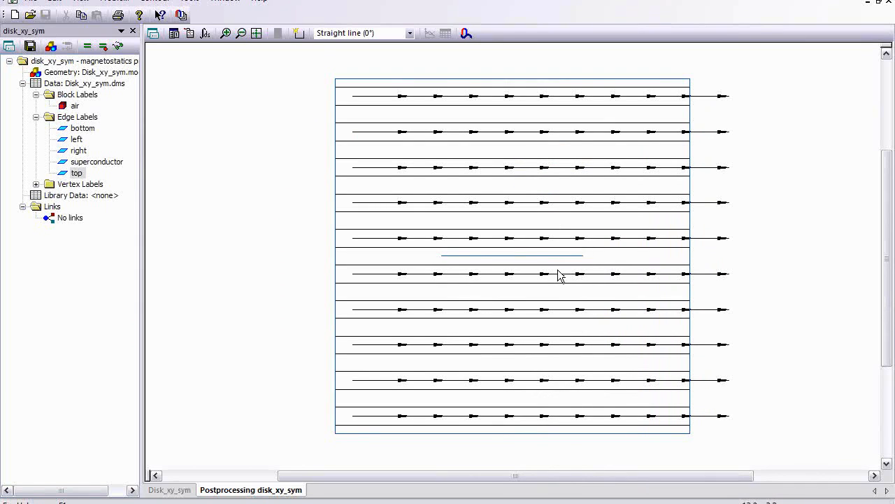
pyautogui.moveTo(556, 278)
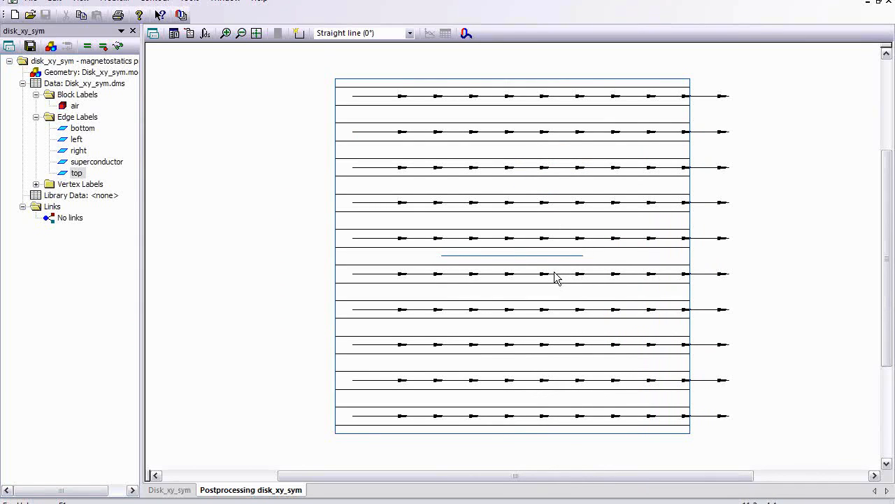
pyautogui.moveTo(428, 285)
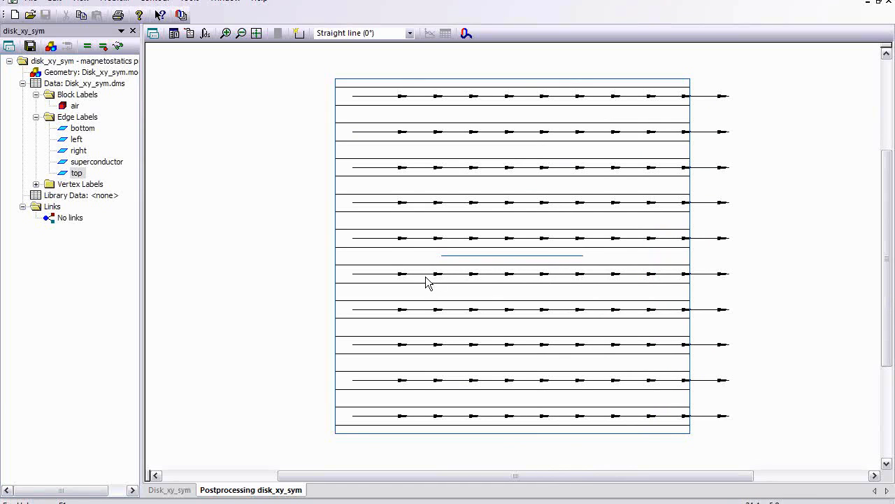
pyautogui.moveTo(304, 49)
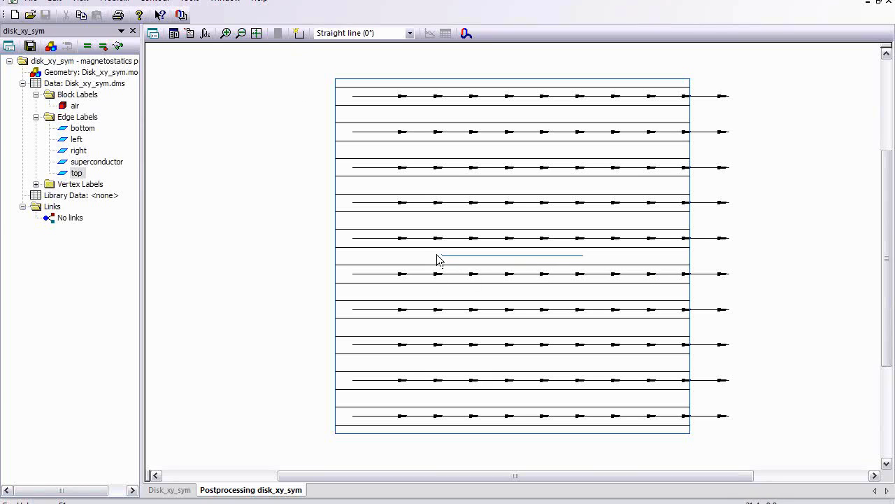
pyautogui.moveTo(436, 266)
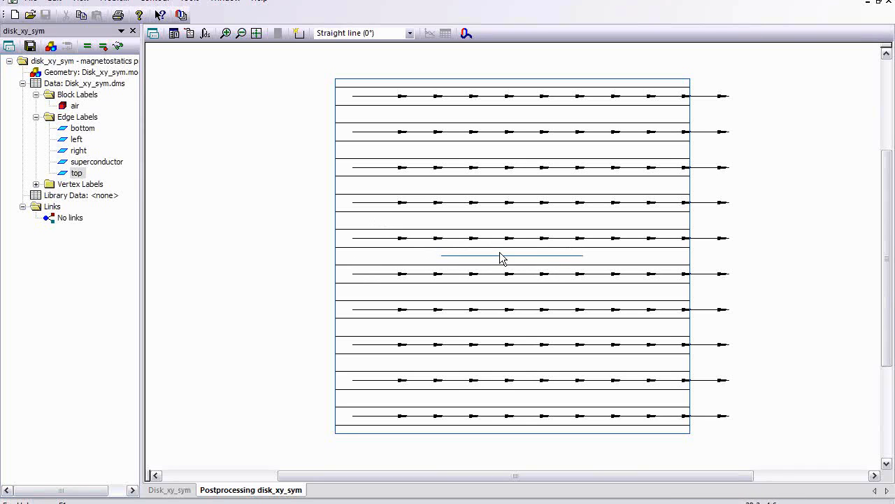
pyautogui.moveTo(509, 259)
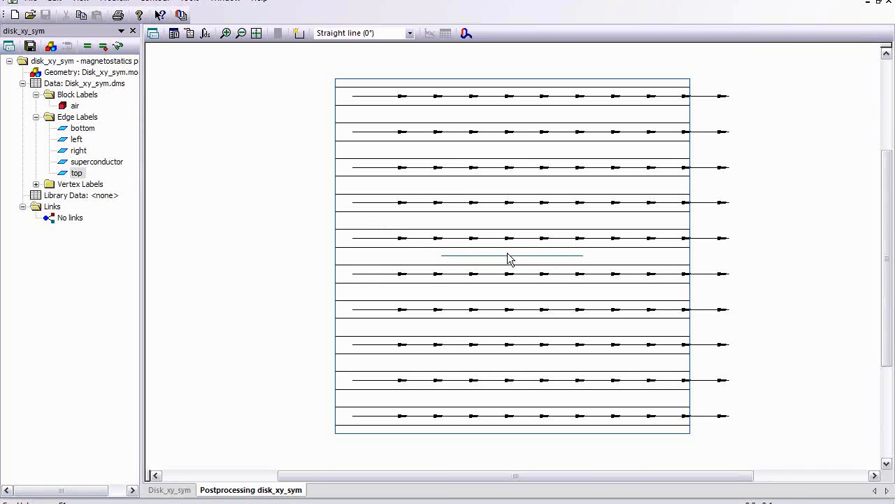
pyautogui.moveTo(501, 257)
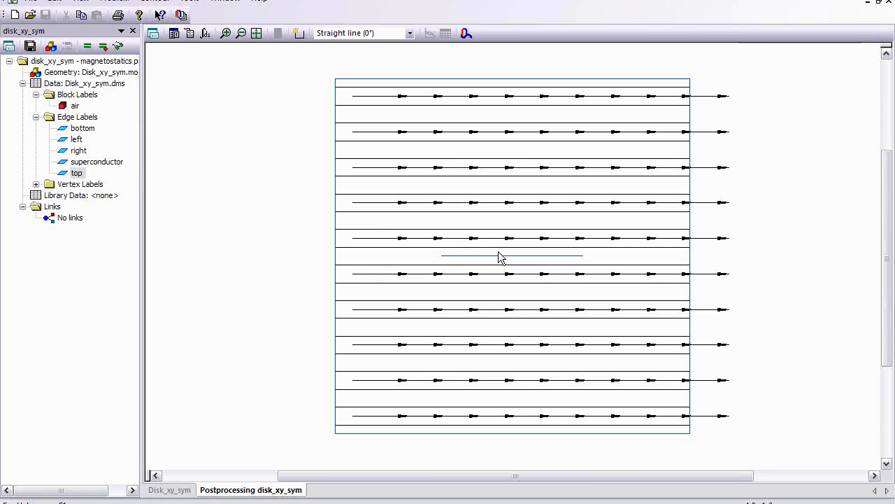
pyautogui.moveTo(215, 123)
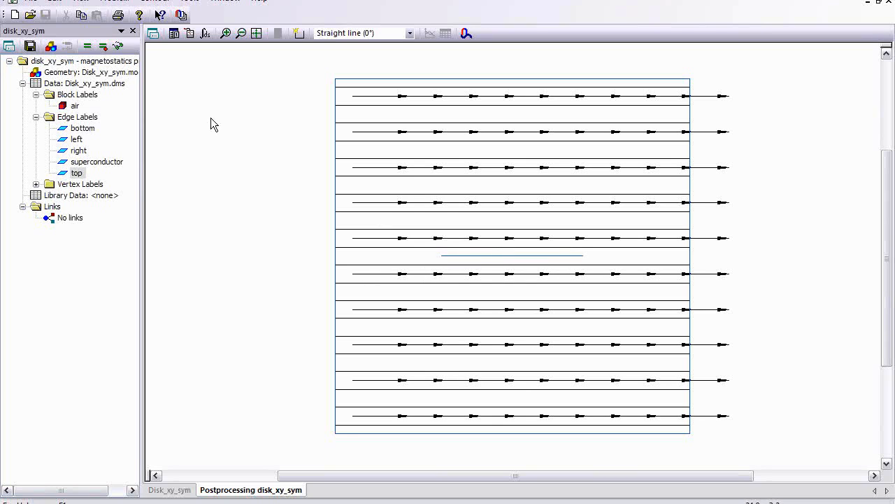
# Step: Bring up the Tools list of add-ins to reach Parametric Analysis with LabelMover
pyautogui.click(189, 3)
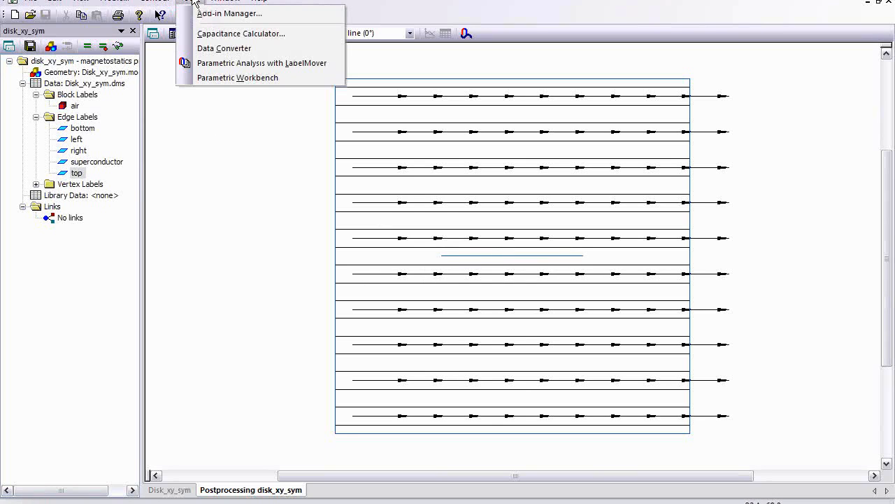
pyautogui.moveTo(258, 78)
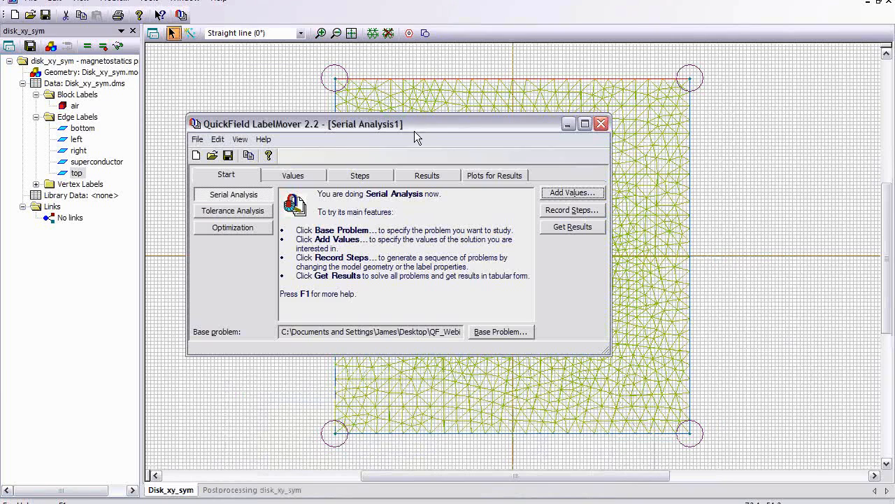
# Step: Make disk_xy_sym the base problem of the serial analysis and begin adding a result value
pyautogui.click(501, 330)
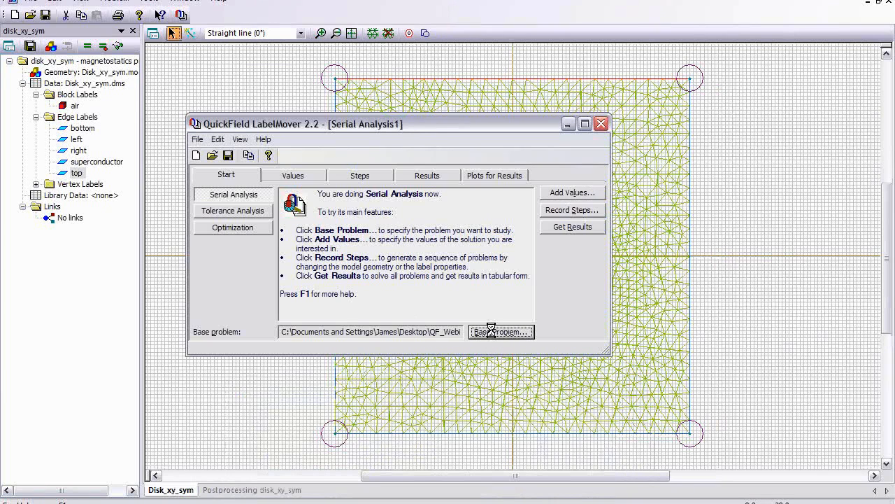
pyautogui.click(501, 331)
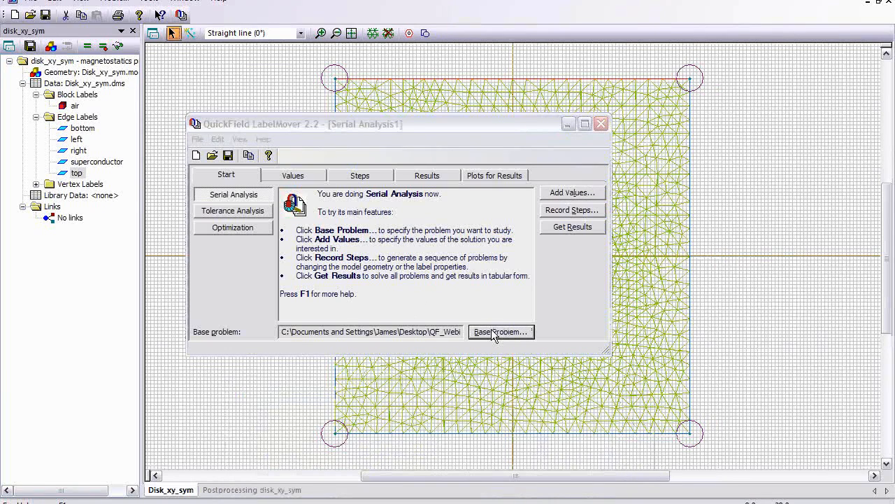
pyautogui.click(501, 330)
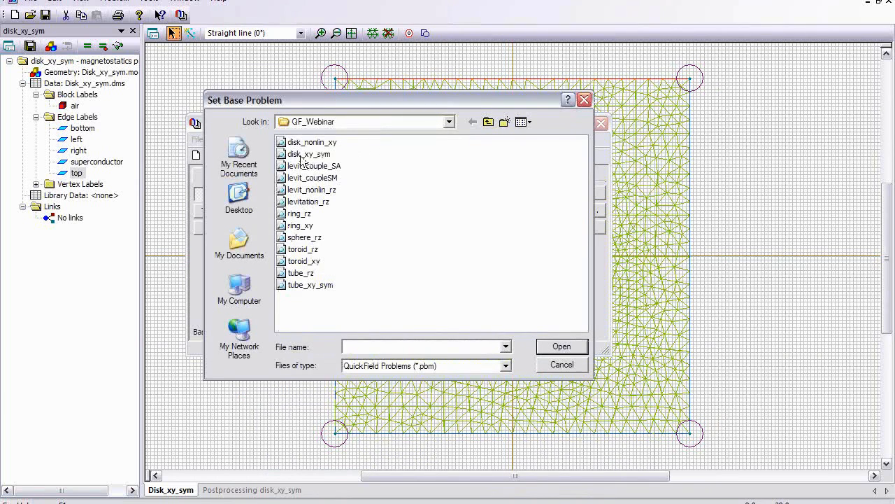
pyautogui.click(307, 154)
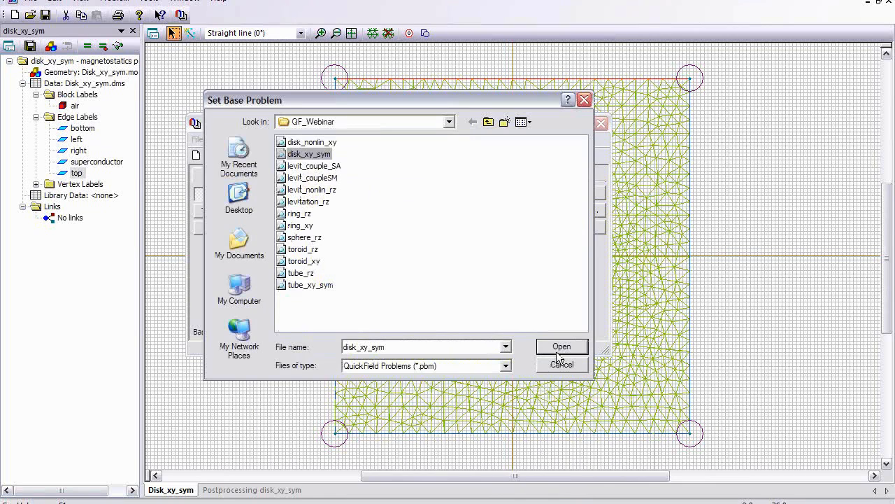
pyautogui.click(563, 347)
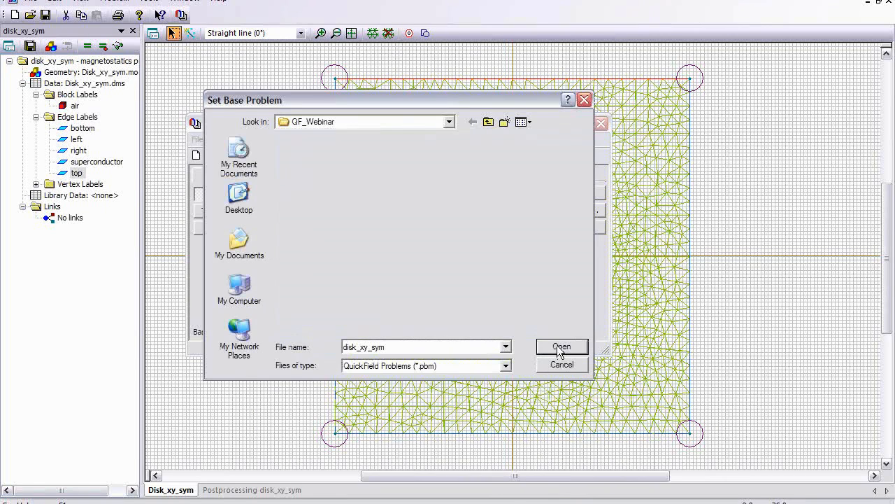
pyautogui.click(563, 347)
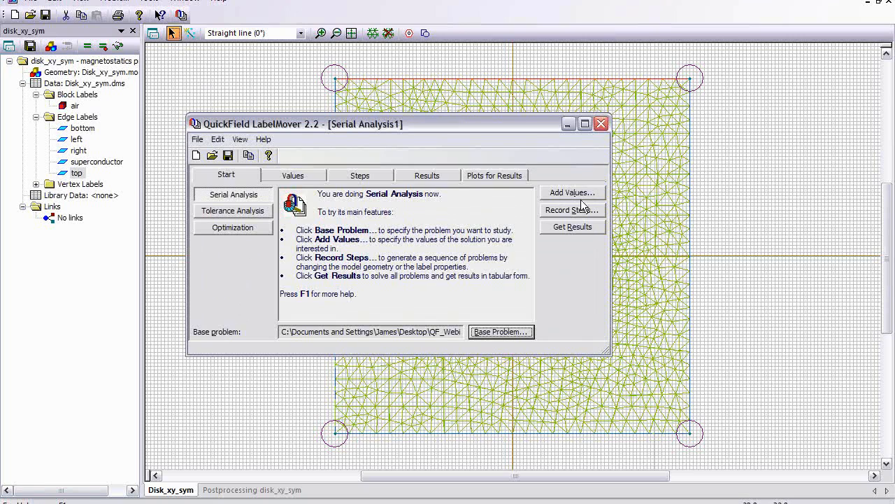
pyautogui.moveTo(585, 199)
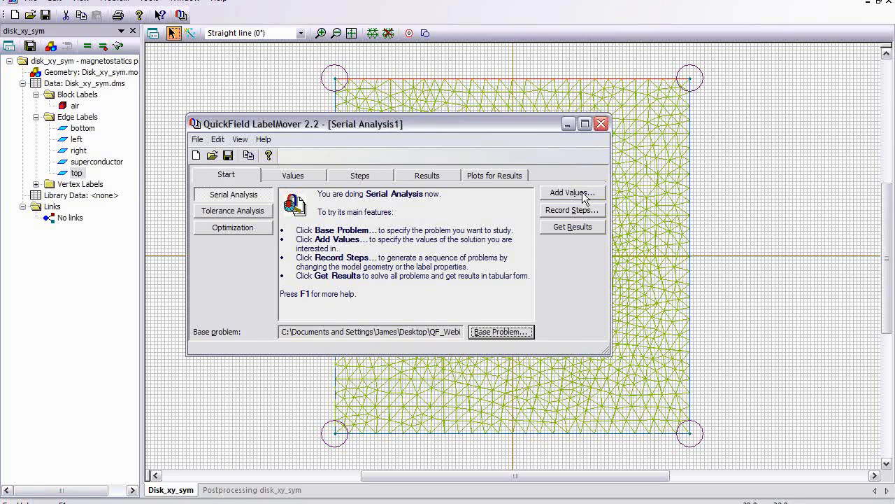
pyautogui.click(570, 193)
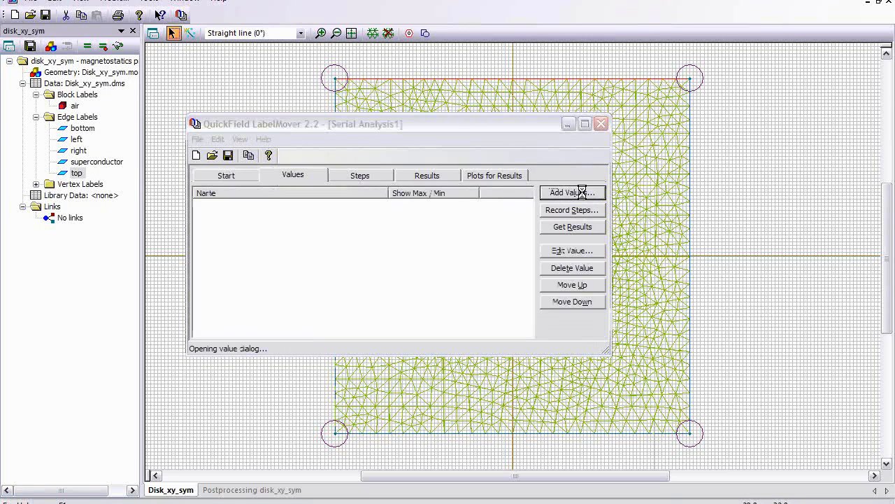
# Step: Add mechanical torque on the superconductor edge label as a collected value and move to the Steps page
pyautogui.click(571, 193)
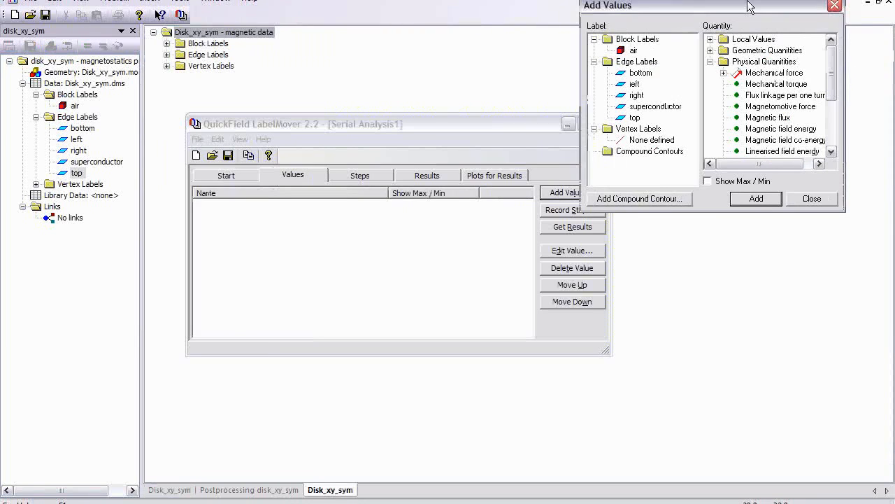
pyautogui.click(775, 84)
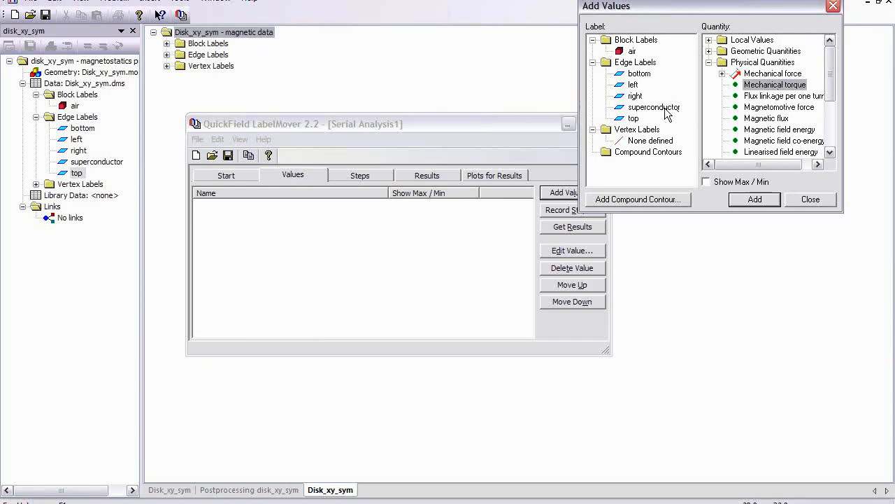
pyautogui.click(654, 106)
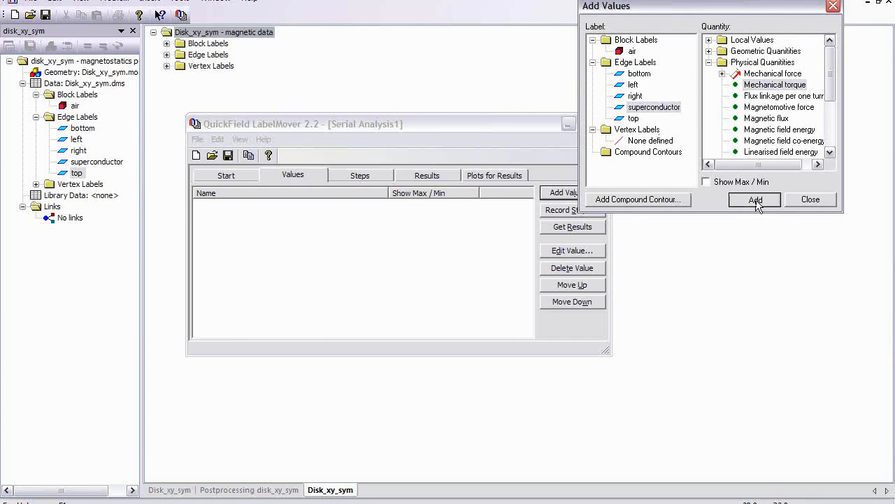
pyautogui.click(755, 198)
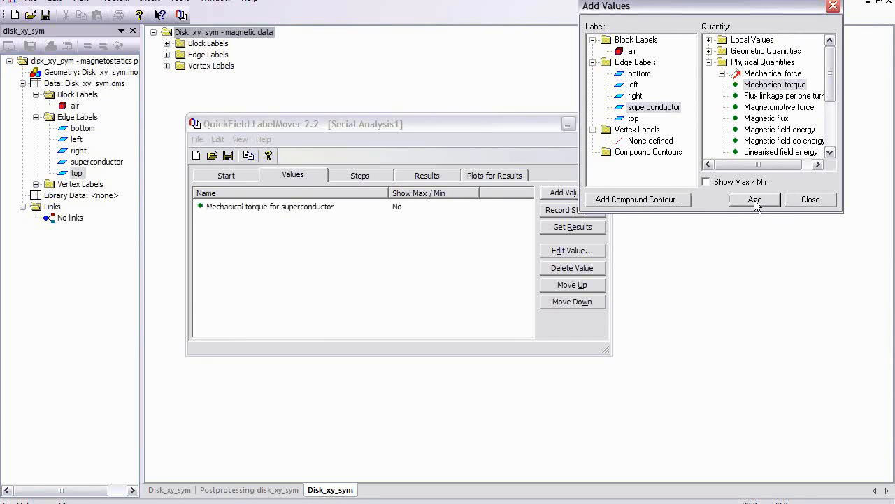
pyautogui.moveTo(478, 131)
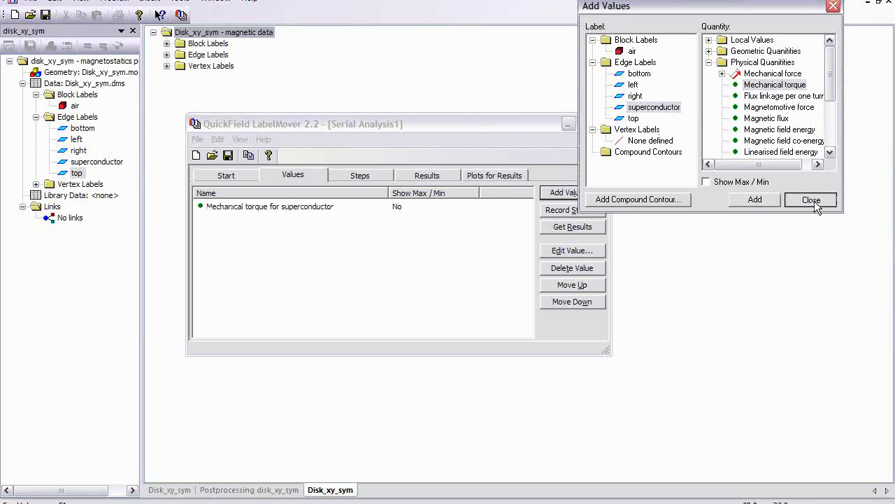
pyautogui.click(811, 198)
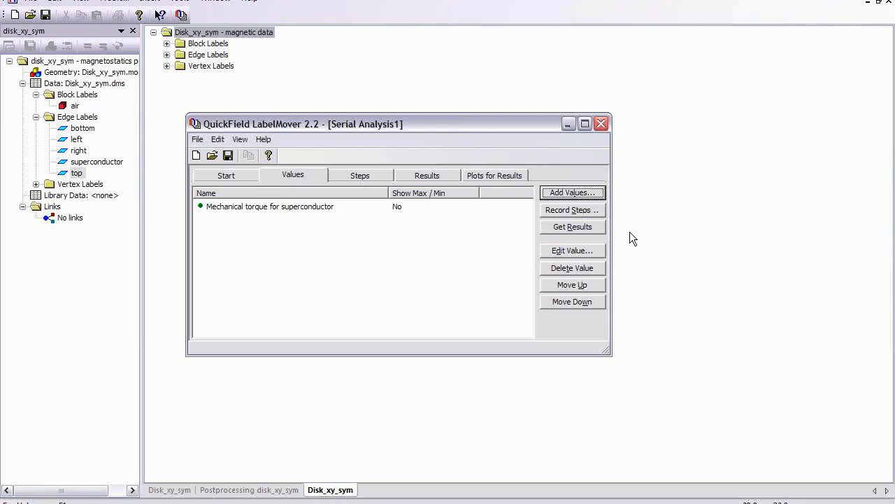
pyautogui.click(360, 174)
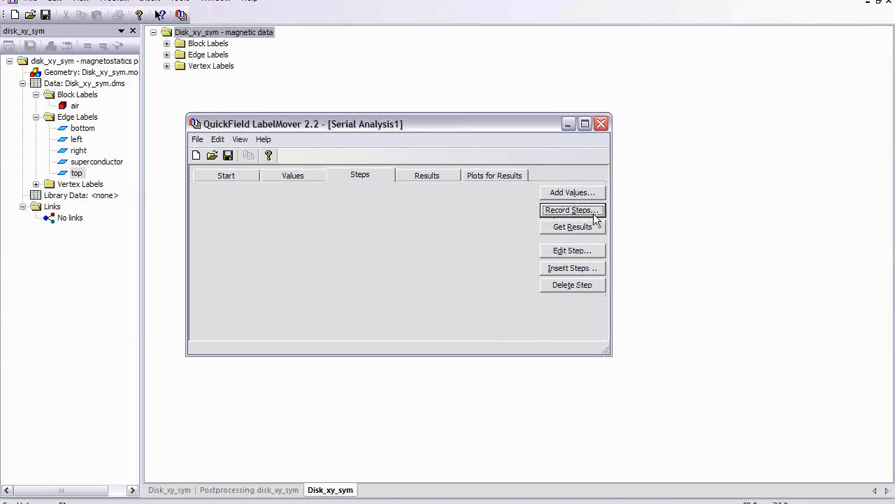
# Step: Record a step rotating the superconductor by 15° about the origin
pyautogui.click(572, 210)
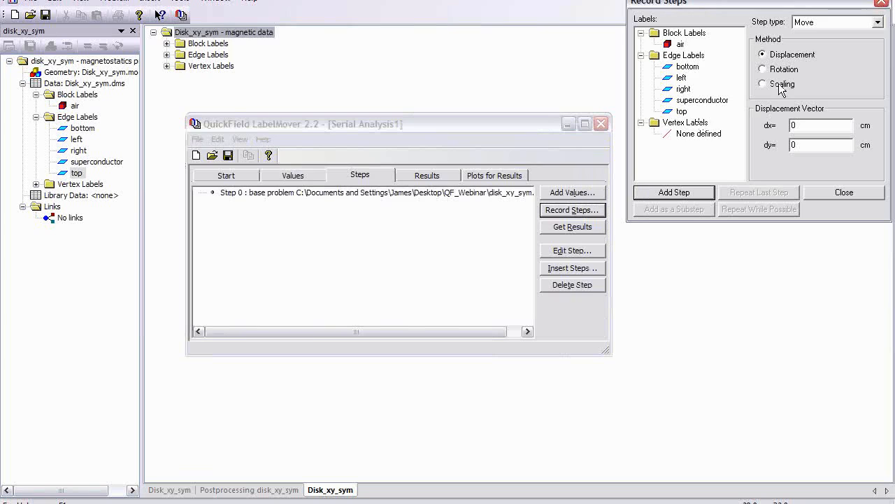
pyautogui.click(763, 69)
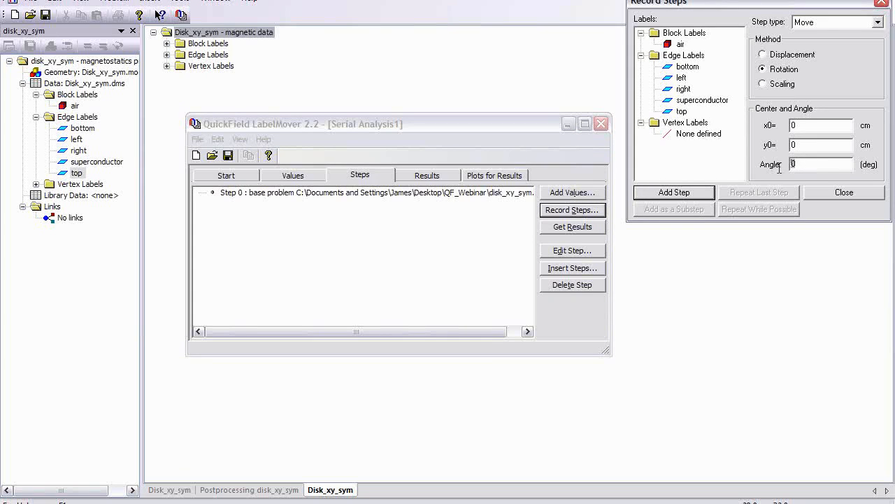
pyautogui.write('1')
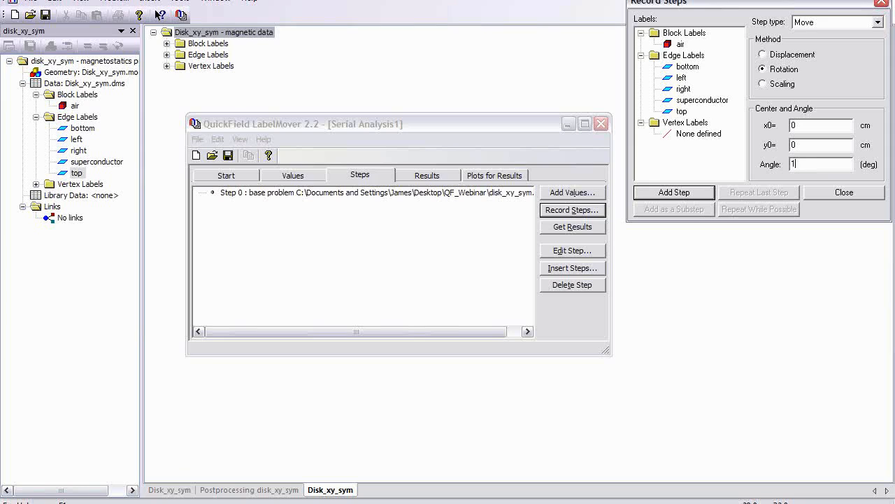
pyautogui.write('15')
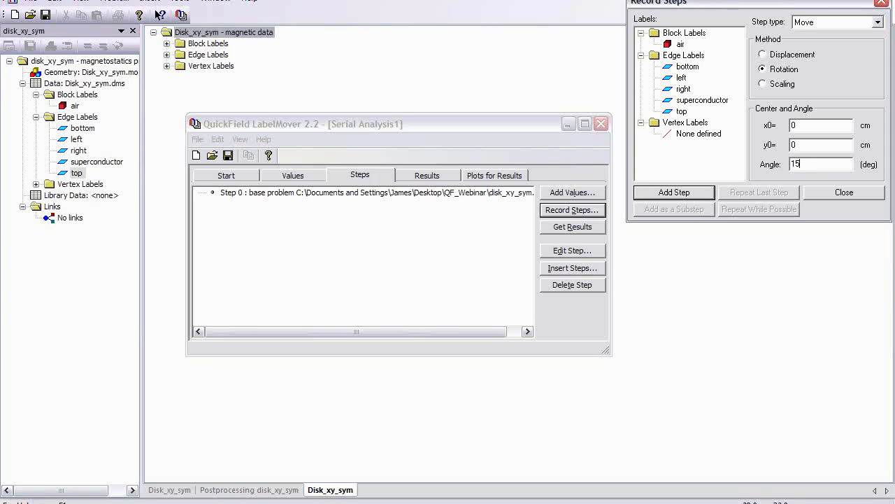
pyautogui.click(702, 100)
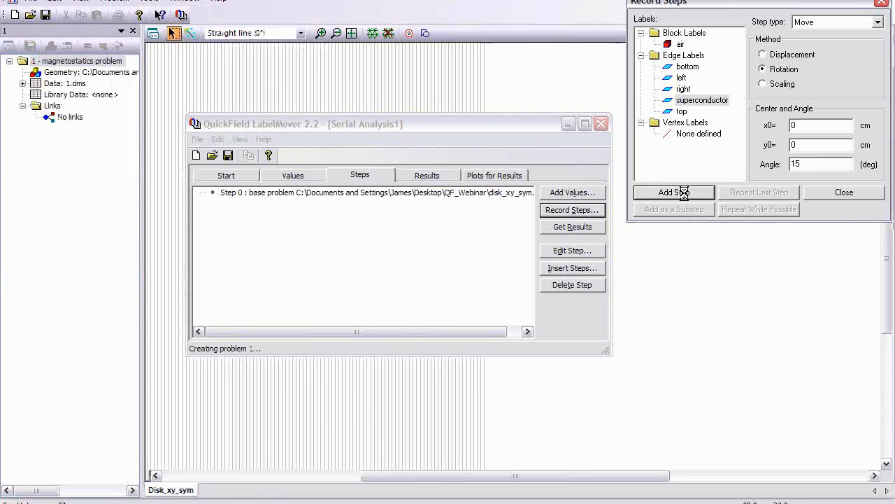
pyautogui.click(673, 193)
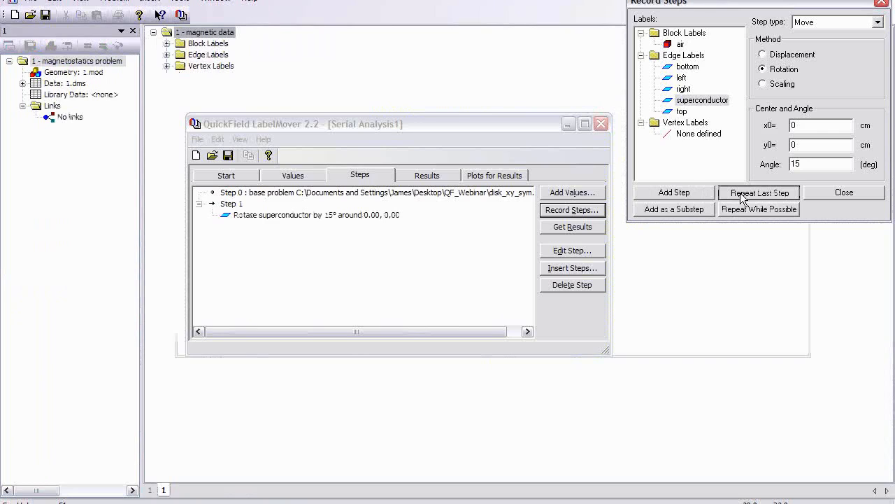
# Step: Repeat the 15° rotation step so it runs 3 times in total
pyautogui.click(758, 193)
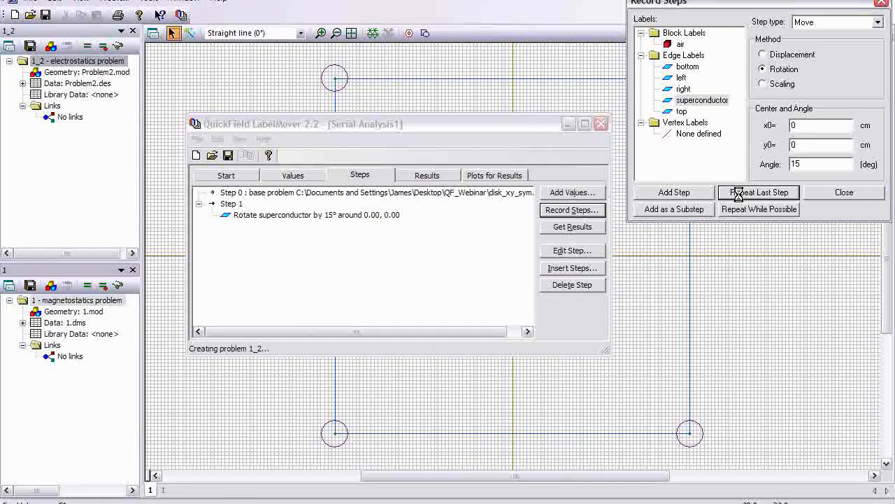
pyautogui.click(758, 192)
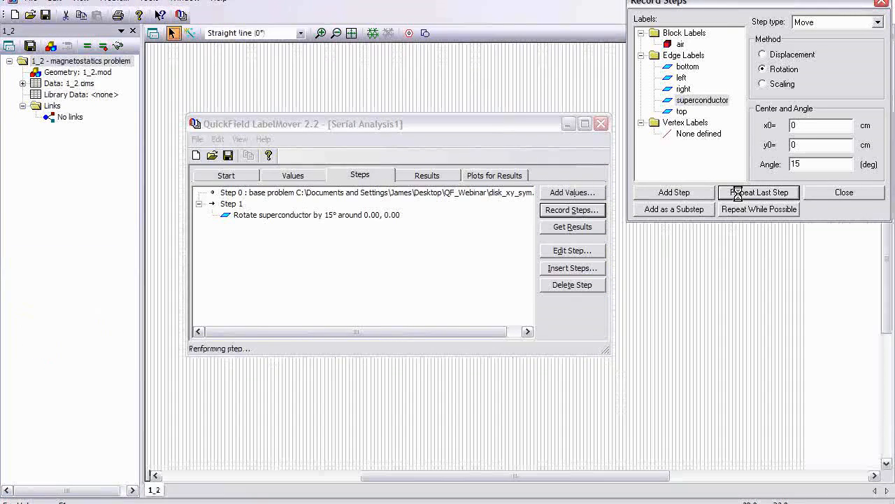
pyautogui.click(758, 192)
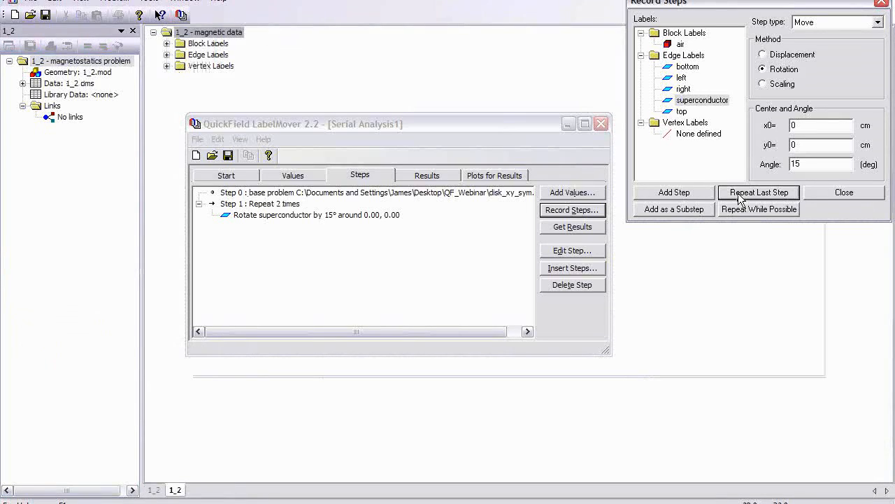
pyautogui.click(758, 193)
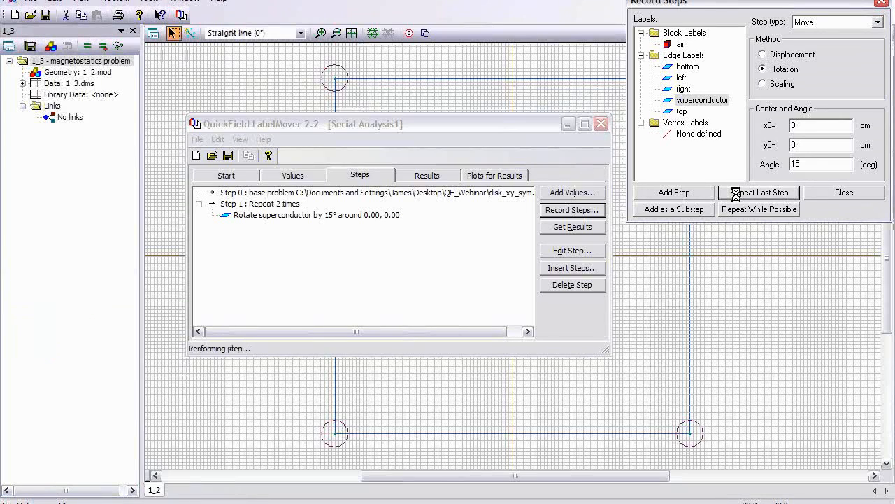
pyautogui.click(758, 193)
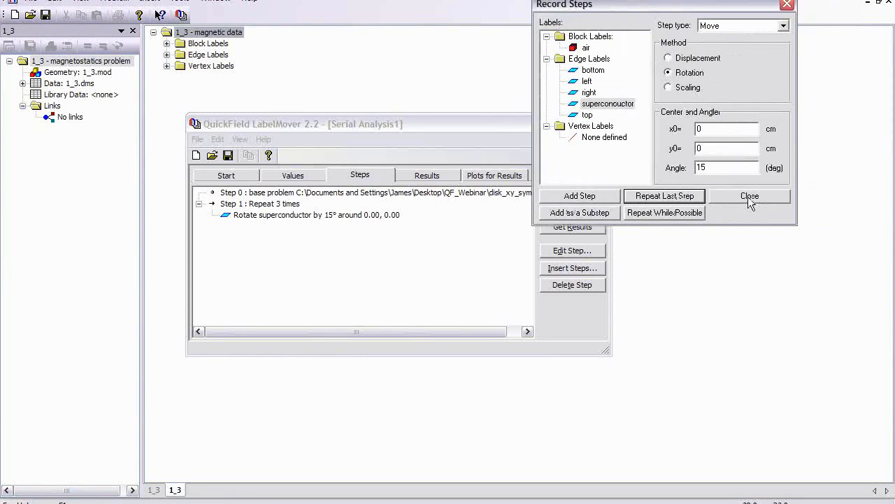
# Step: Finish recording and Get Results, solving all four problems to fill the torque table
pyautogui.click(750, 196)
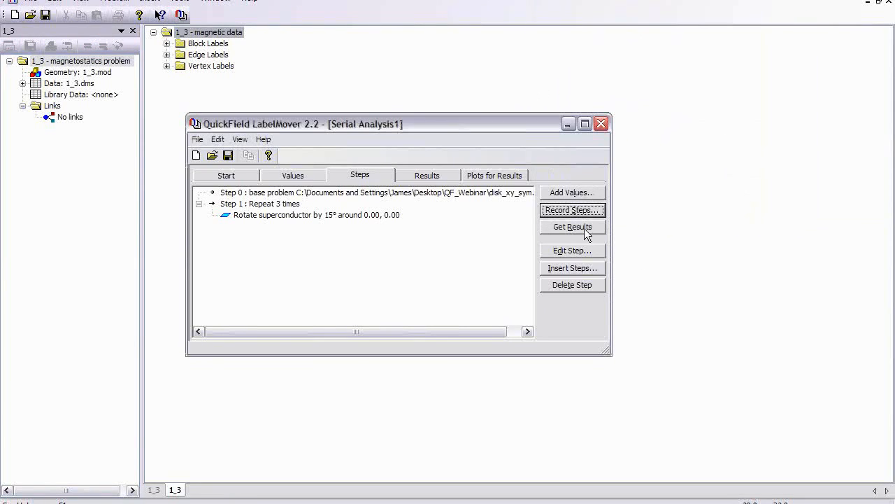
pyautogui.click(572, 227)
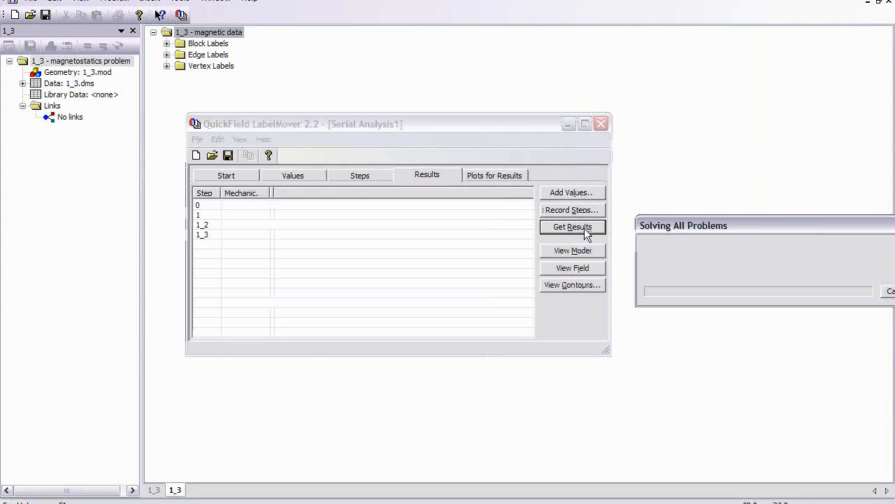
pyautogui.click(572, 227)
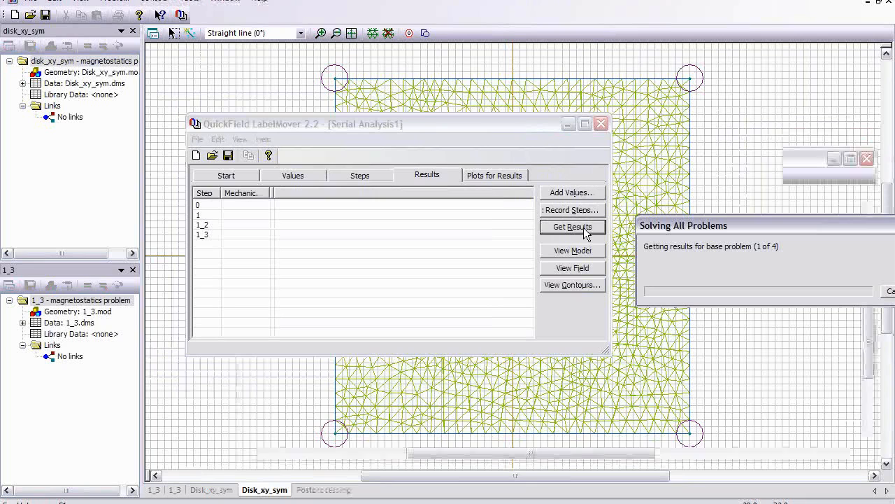
pyautogui.click(572, 227)
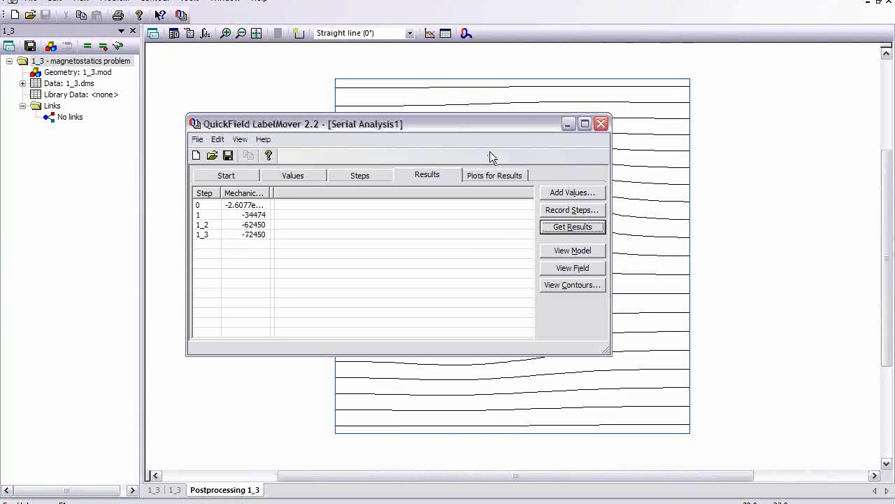
pyautogui.moveTo(497, 131)
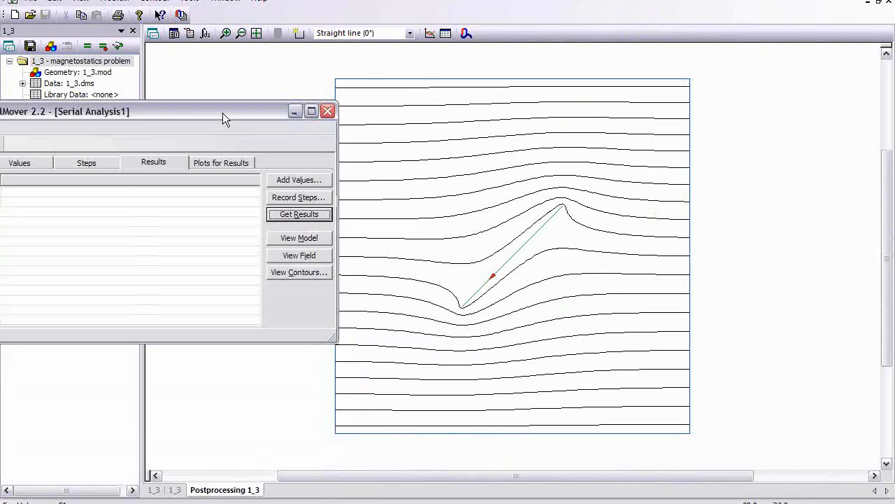
pyautogui.moveTo(473, 279)
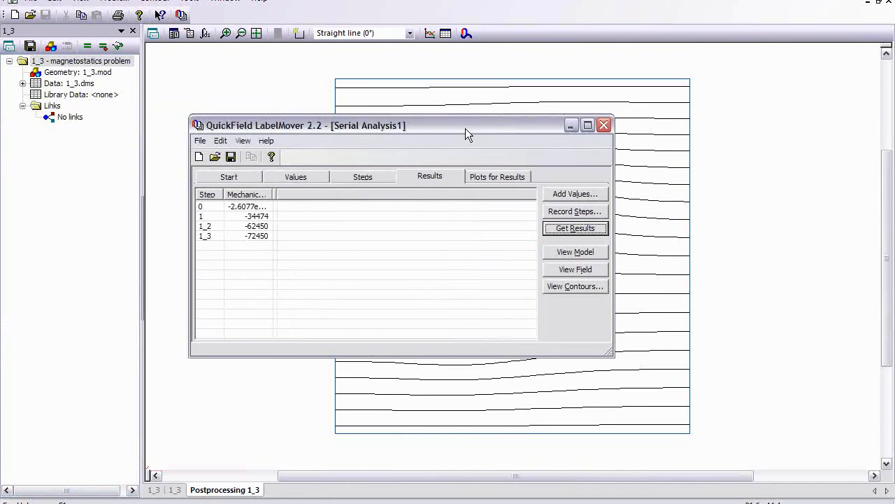
# Step: Show the Plots for Results graph of superconductor mechanical torque versus step
pyautogui.click(497, 177)
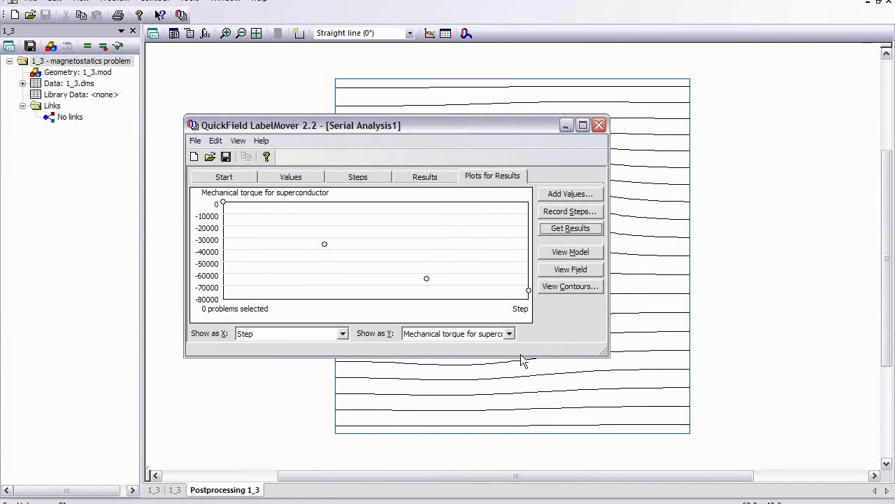
pyautogui.moveTo(224, 210)
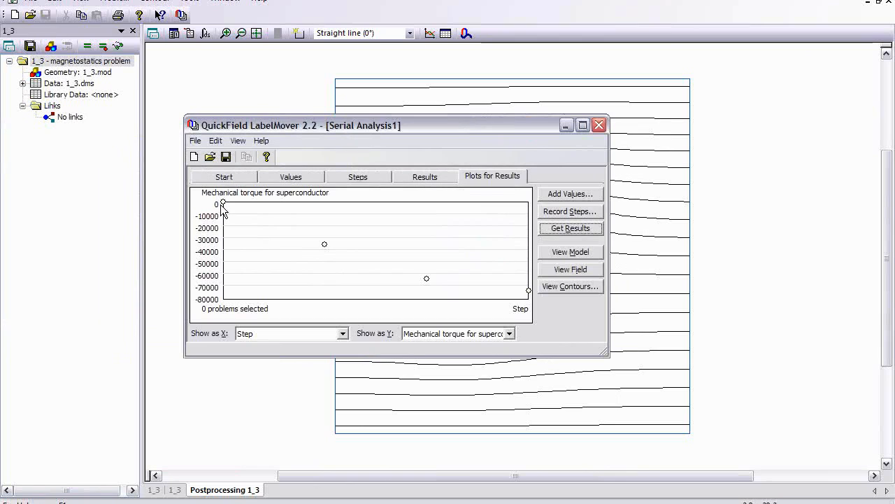
pyautogui.moveTo(232, 211)
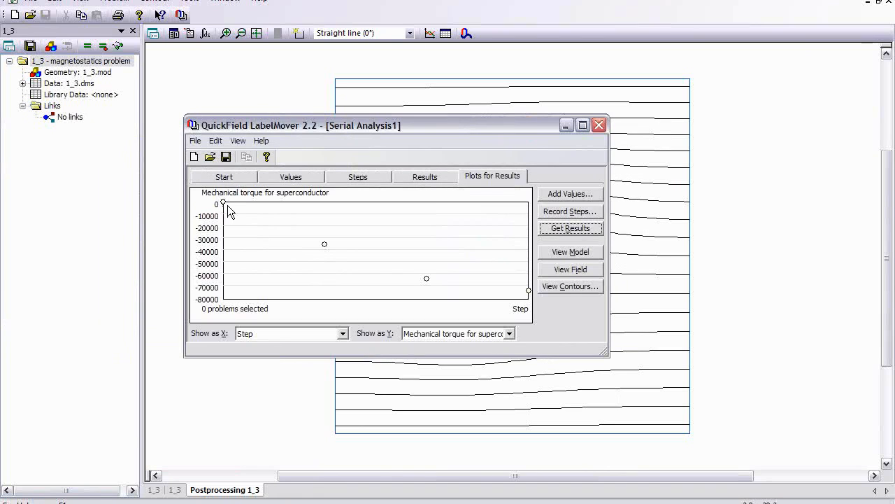
pyautogui.moveTo(448, 300)
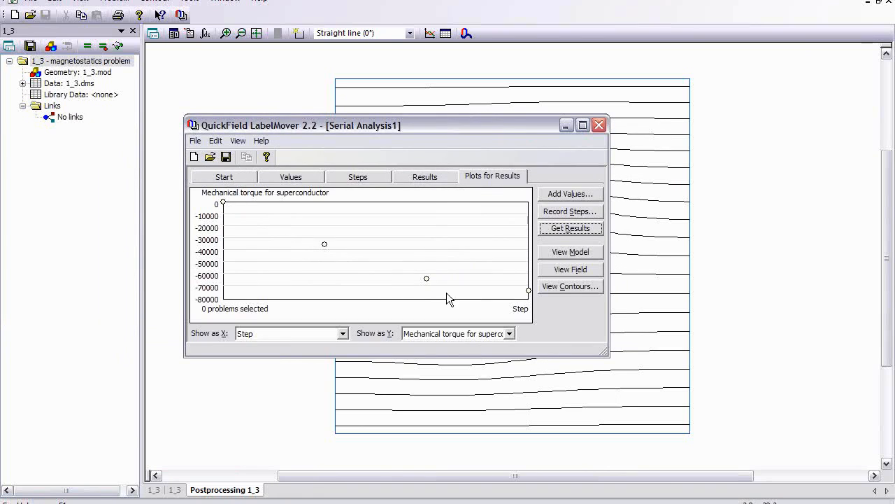
pyautogui.moveTo(523, 297)
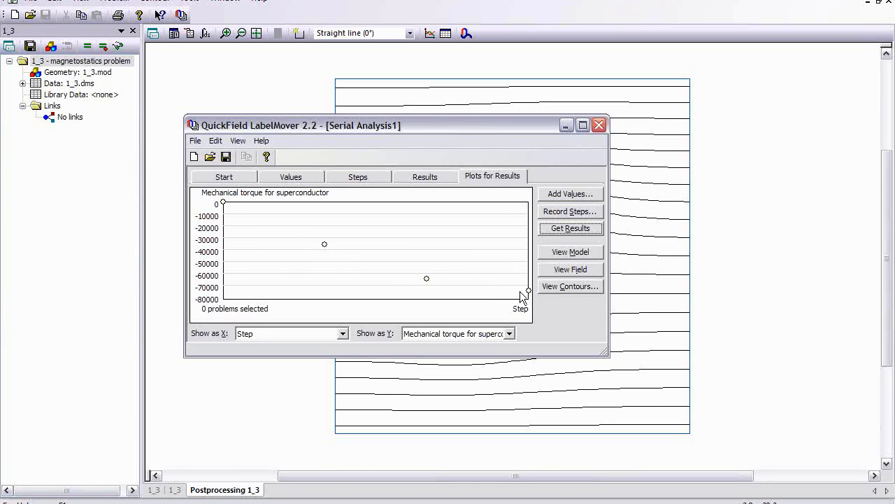
pyautogui.moveTo(530, 255)
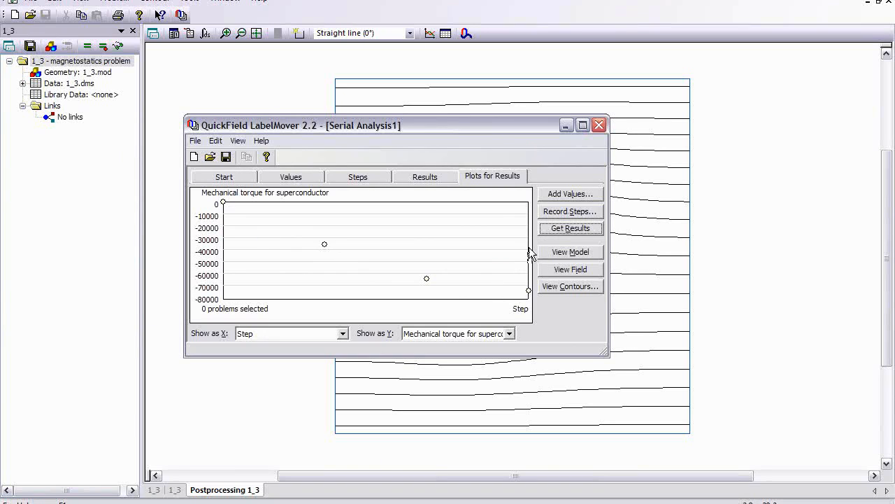
pyautogui.moveTo(507, 261)
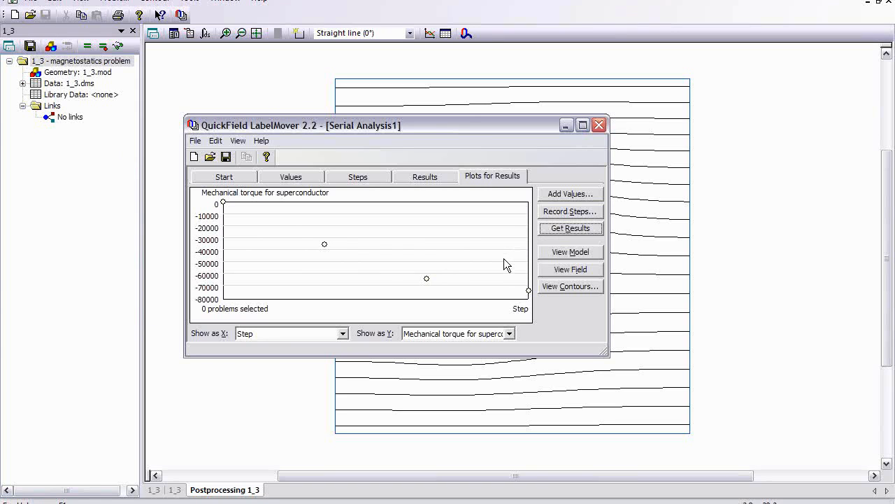
pyautogui.moveTo(506, 267)
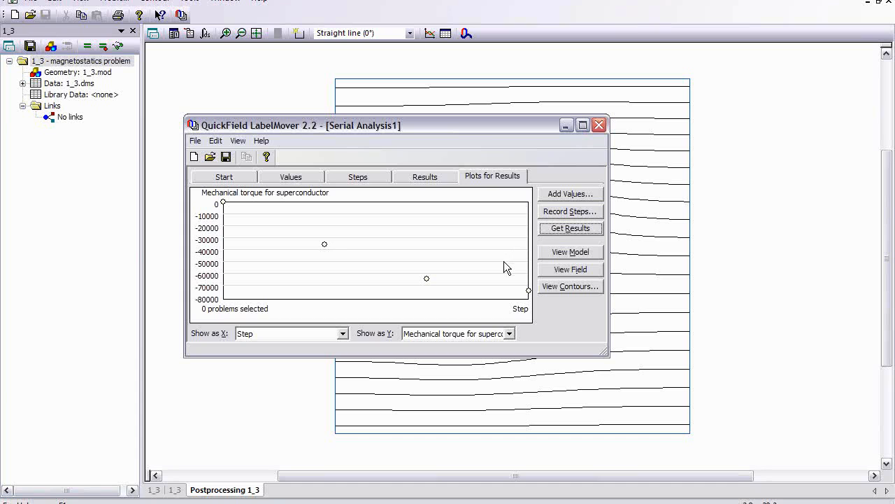